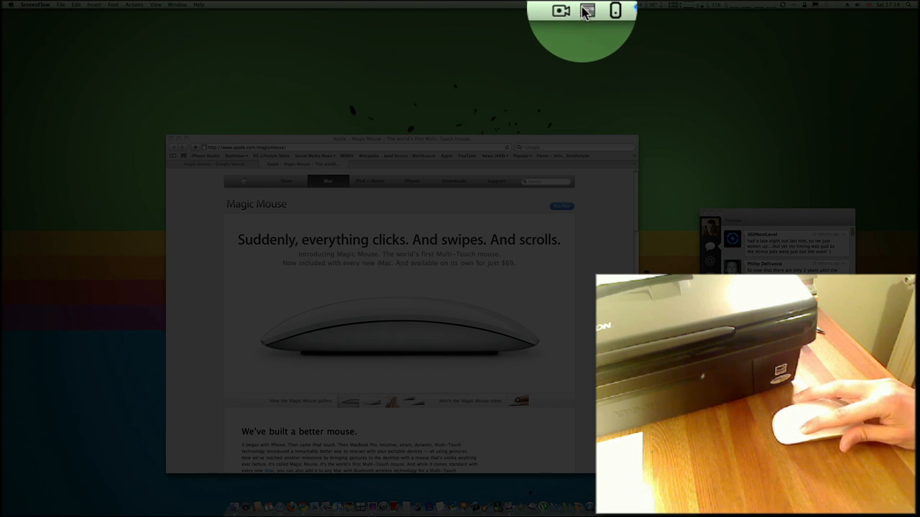
- Open MagicPrefs Preferences from its menu-bar icon
{"action": "left_click", "coordinate": [597, 8]}
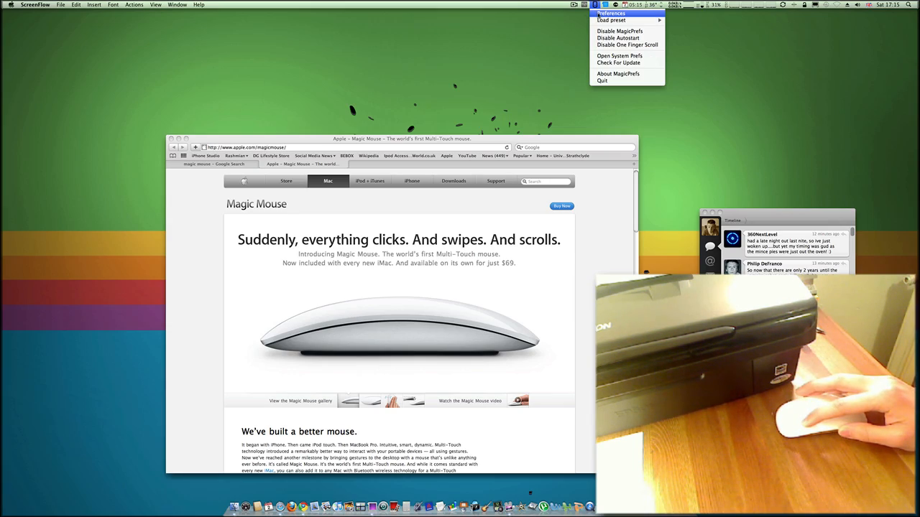
{"action": "left_click", "coordinate": [610, 13]}
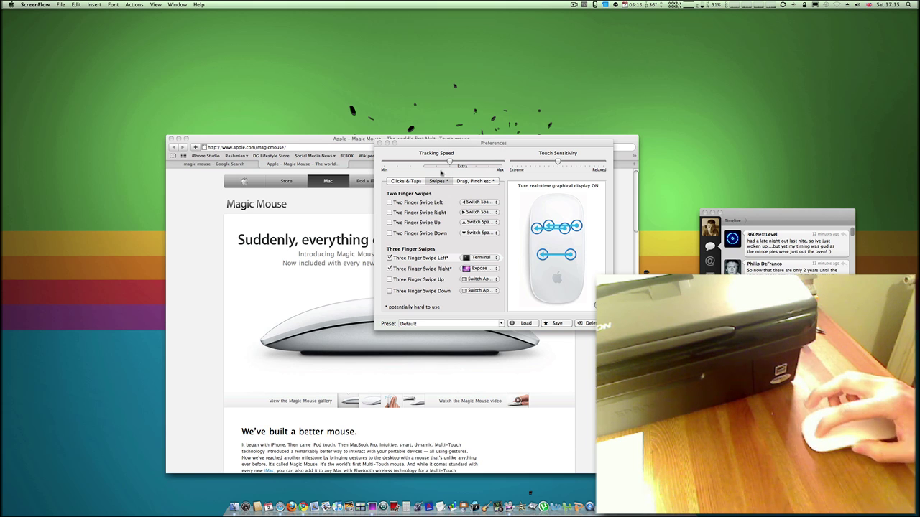
- Switch to the Clicks & Taps tab and move the Preferences window lower
{"action": "left_click", "coordinate": [405, 181]}
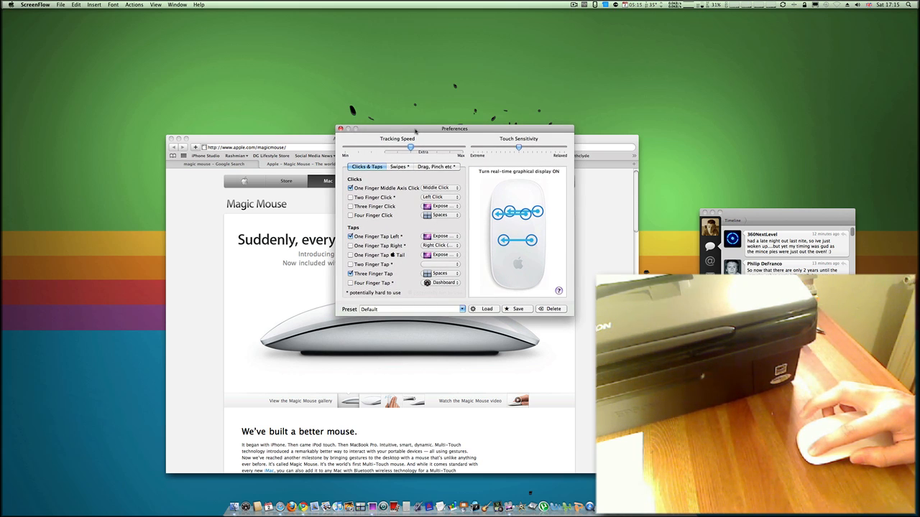
{"action": "left_click_drag", "start_coordinate": [454, 128], "coordinate": [454, 147]}
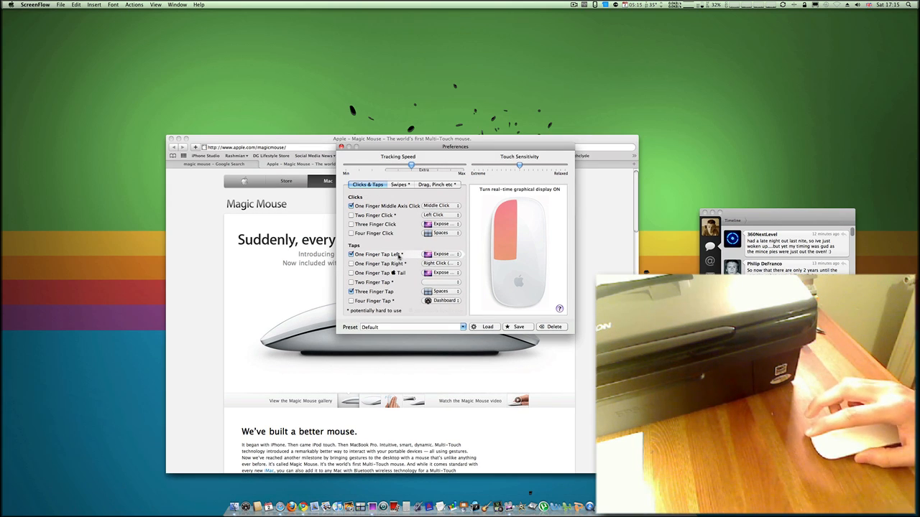
{"action": "left_click", "coordinate": [441, 254]}
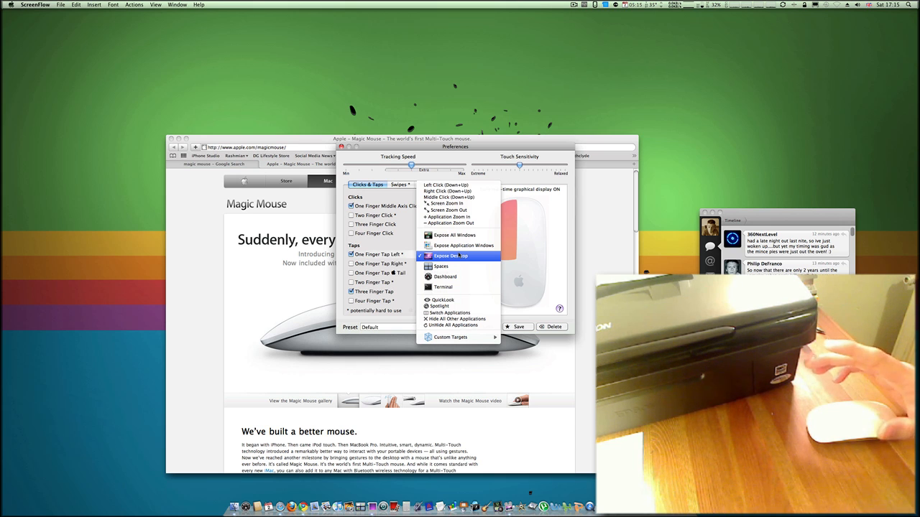
{"action": "mouse_move", "coordinate": [462, 246]}
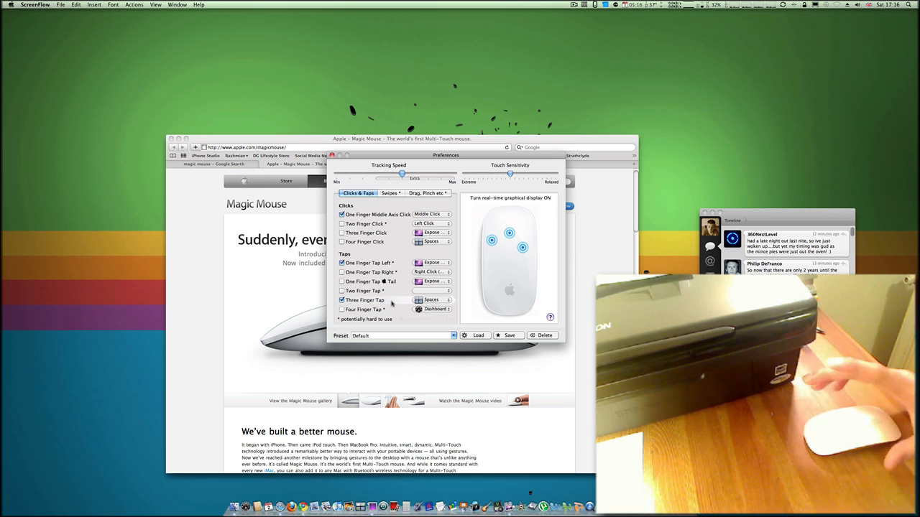
- Toggle between the Swipes and Clicks & Taps tabs, ending on Swipes
{"action": "left_click", "coordinate": [388, 193]}
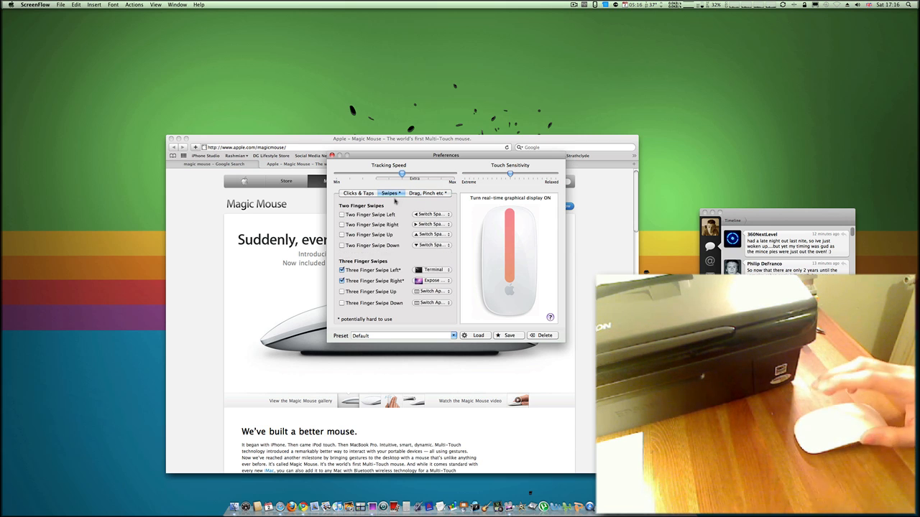
{"action": "left_click", "coordinate": [358, 193]}
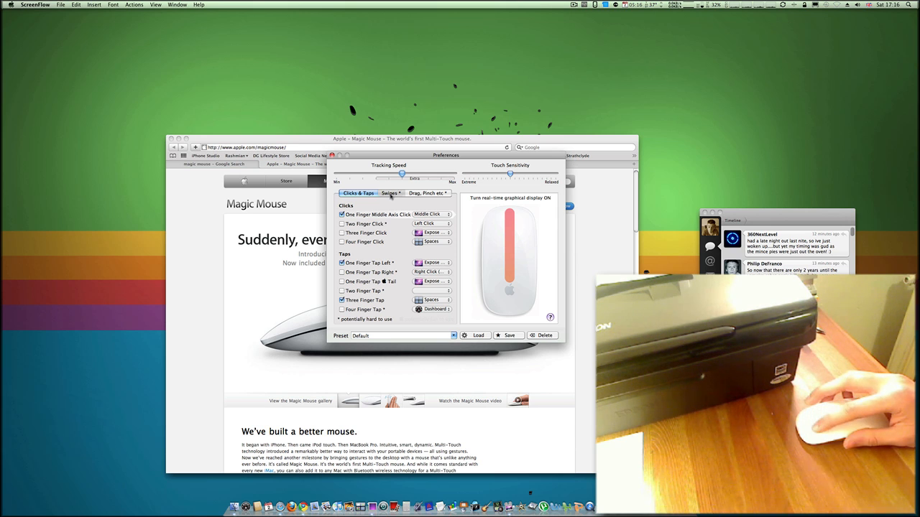
{"action": "left_click", "coordinate": [384, 193]}
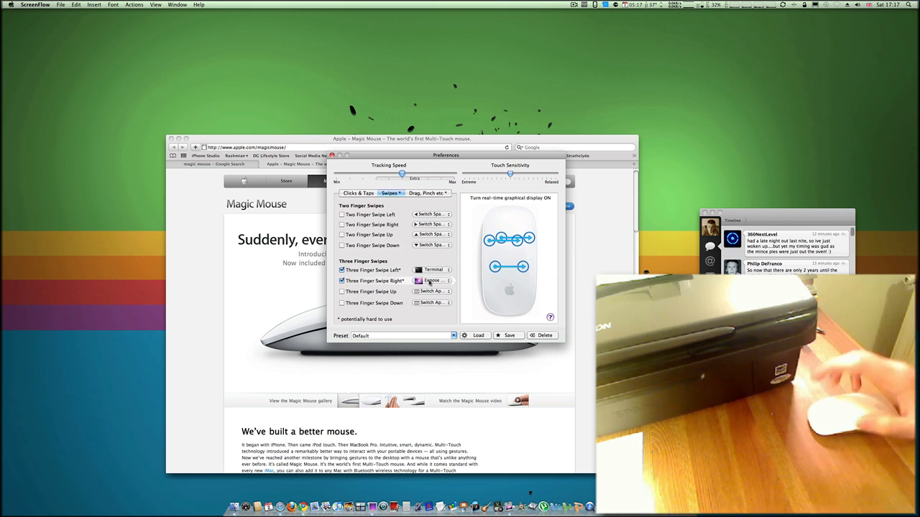
- Open the Three Finger Swipe Left action list, currently set to Terminal
{"action": "left_click", "coordinate": [431, 281]}
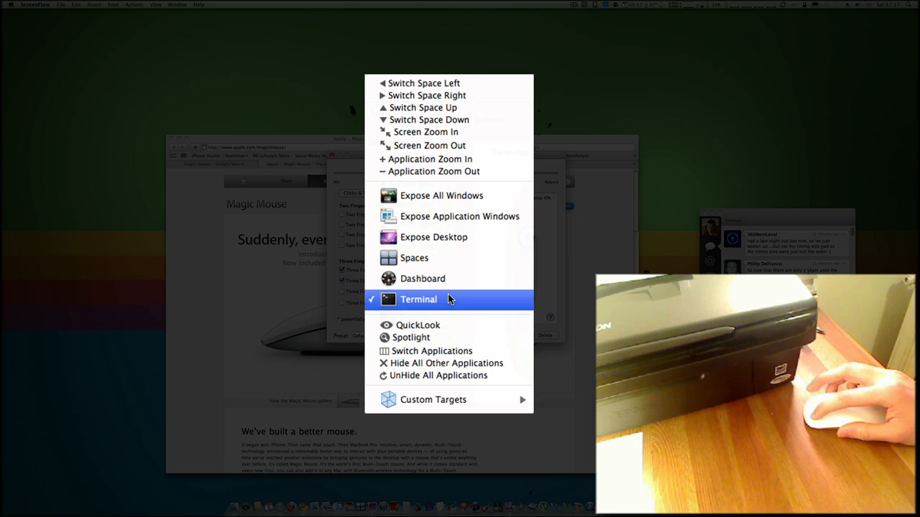
{"action": "mouse_move", "coordinate": [451, 217]}
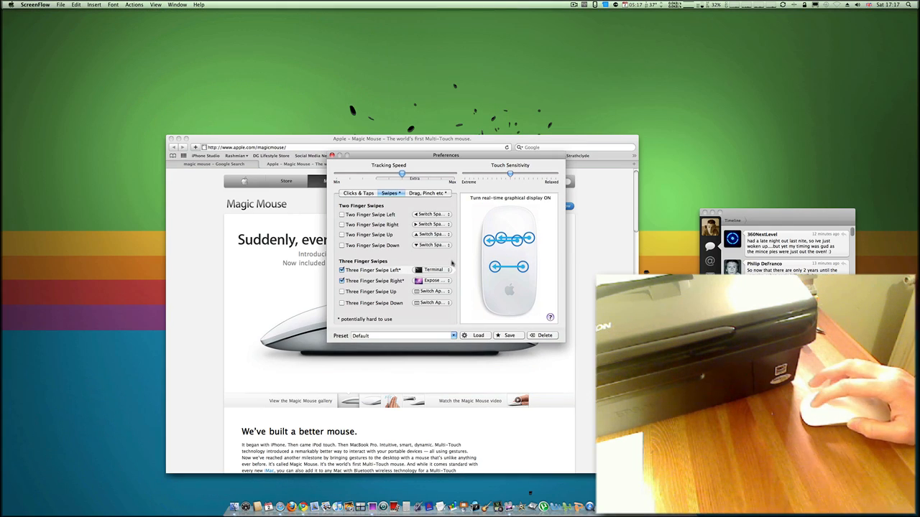
{"action": "left_click", "coordinate": [432, 270]}
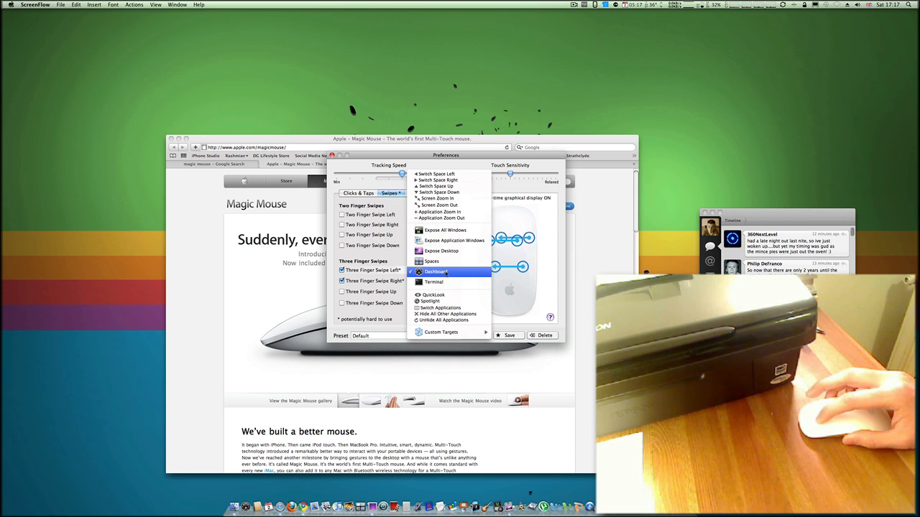
- Set the three-finger left swipe to Dashboard, then dismiss Dashboard after testing
{"action": "left_click", "coordinate": [434, 271]}
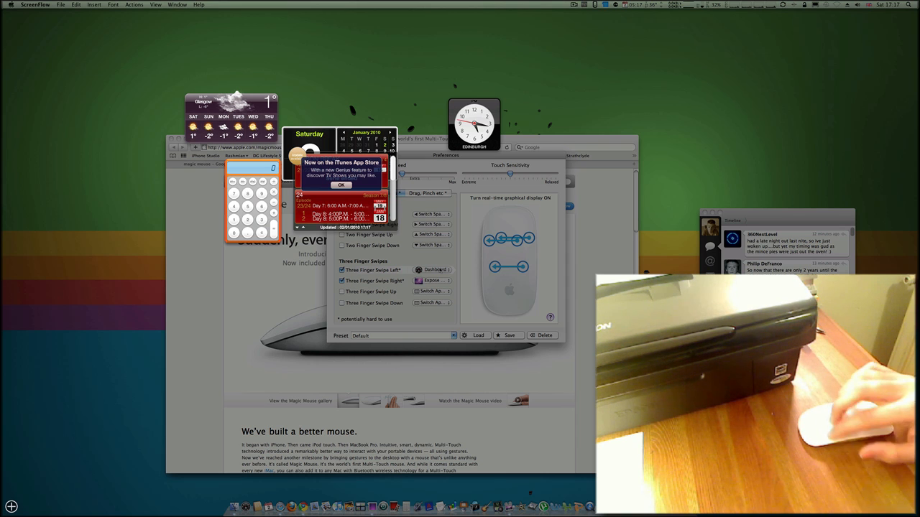
{"action": "left_click", "coordinate": [340, 185]}
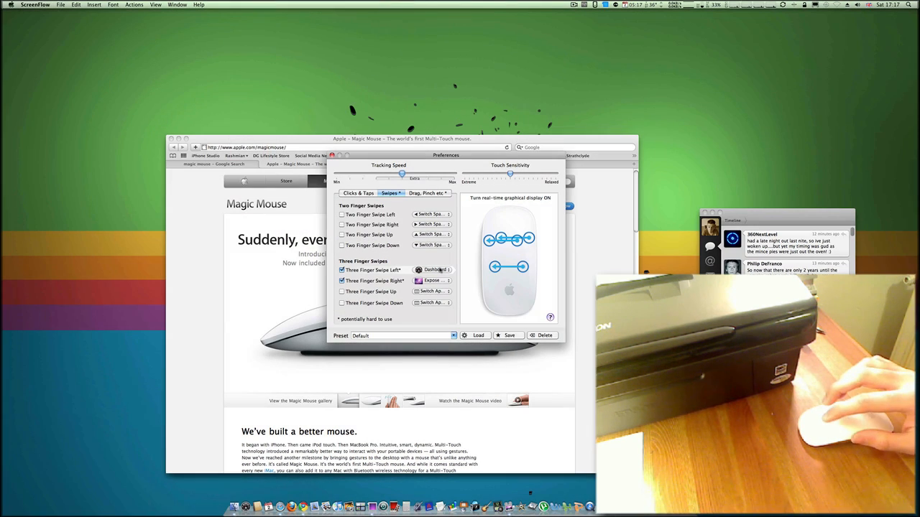